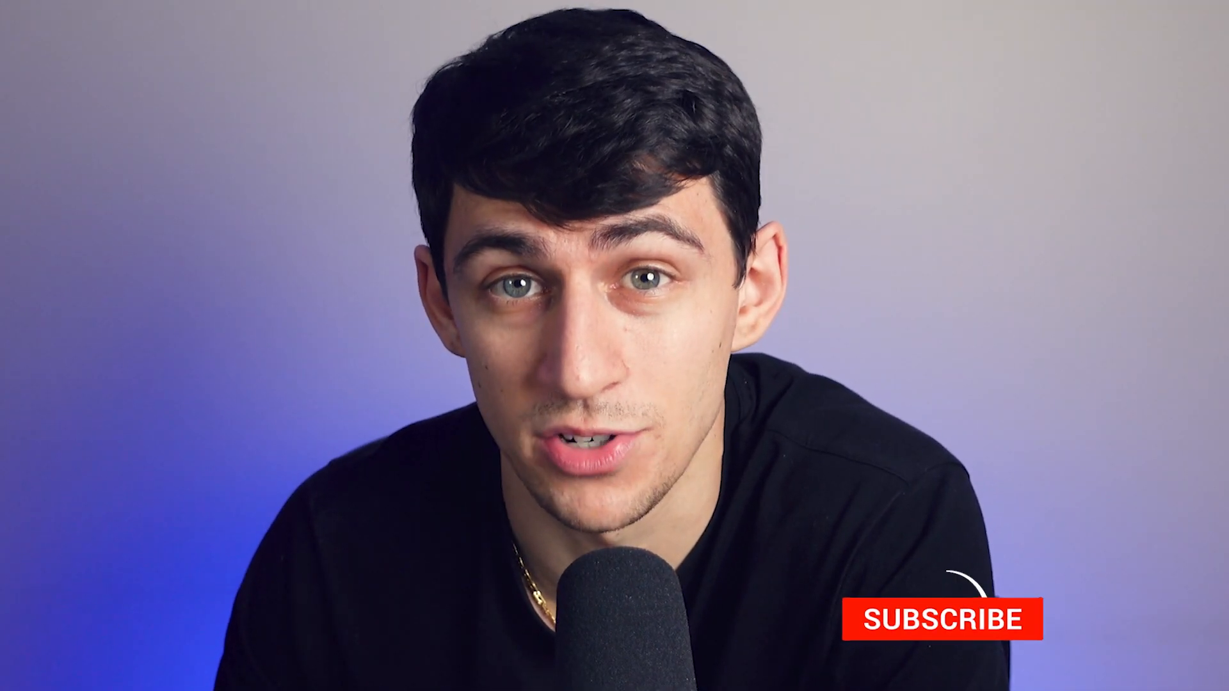
click(945, 618)
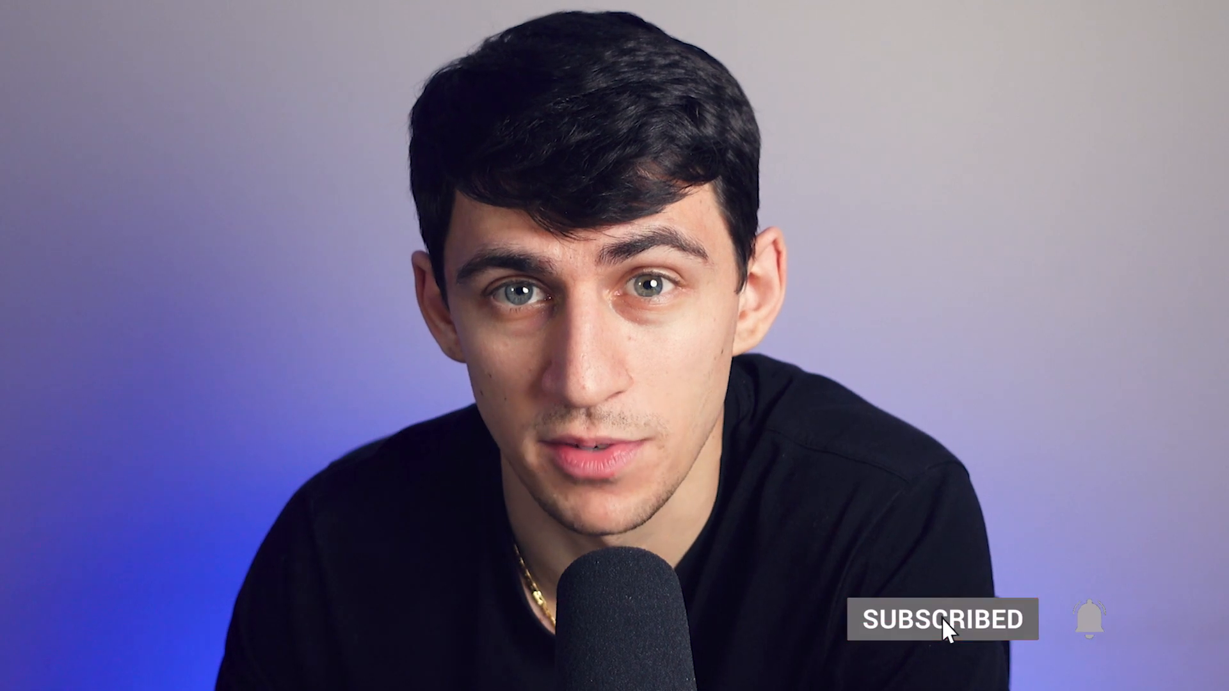